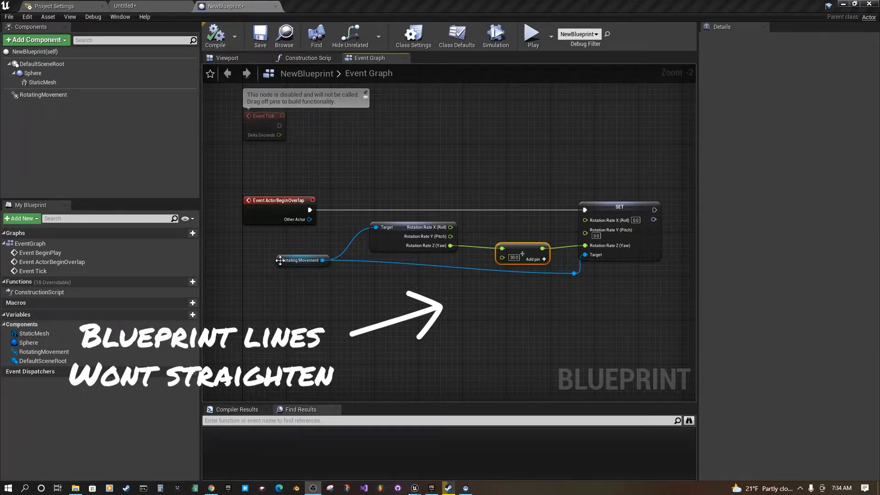
# Straighten the yaw rotation-rate wires from the getter through the add node into the Set node
pyautogui.click(301, 271)
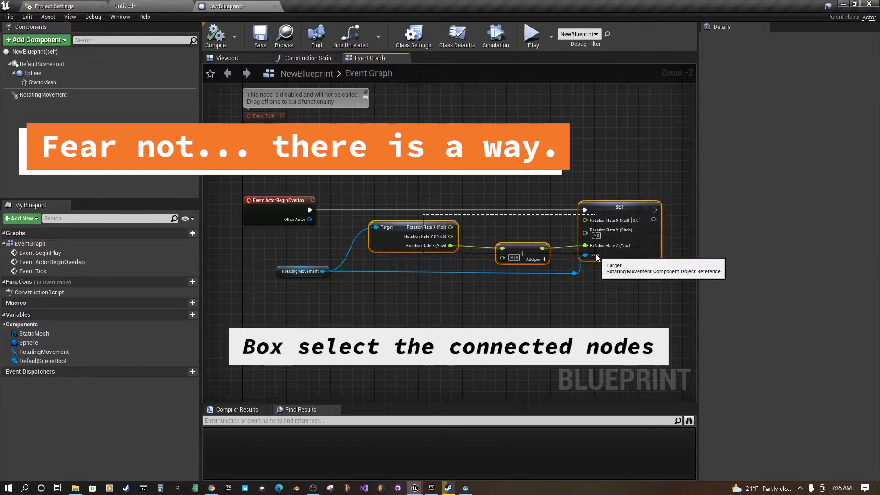
pyautogui.rightClick(521, 257)
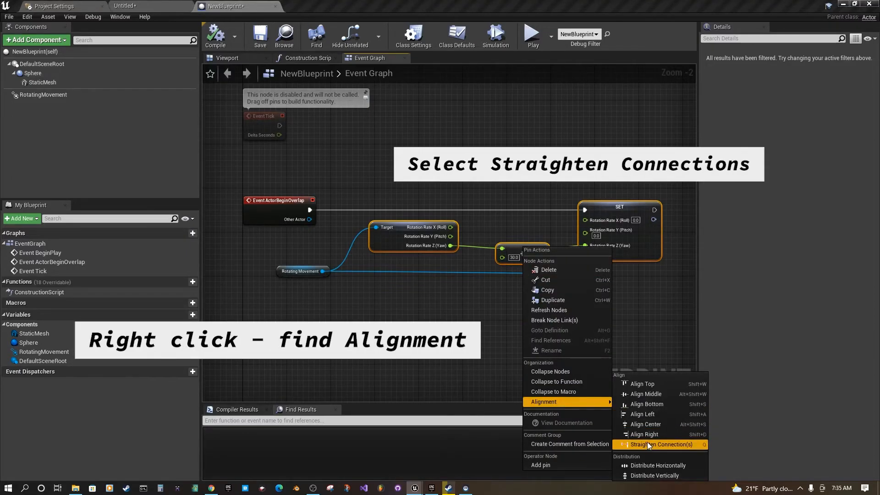
pyautogui.click(664, 444)
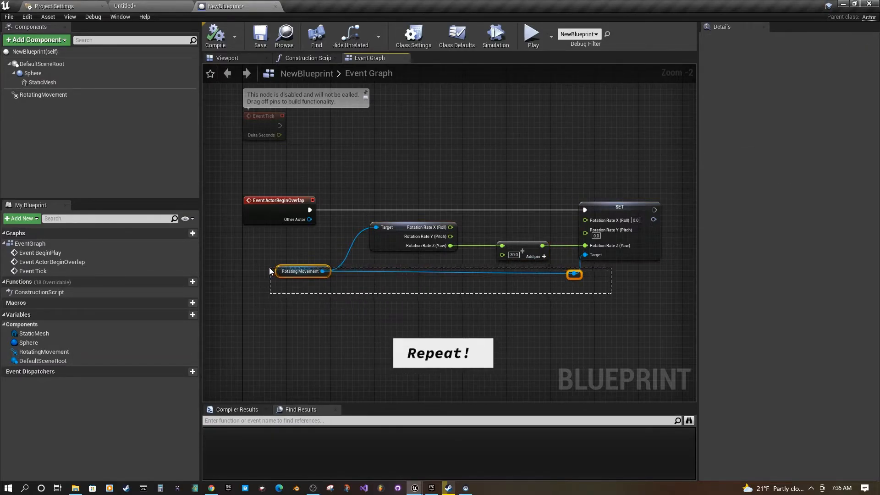
# Straighten the Rotating Movement wire feeding the Set node's Target pin
pyautogui.rightClick(302, 271)
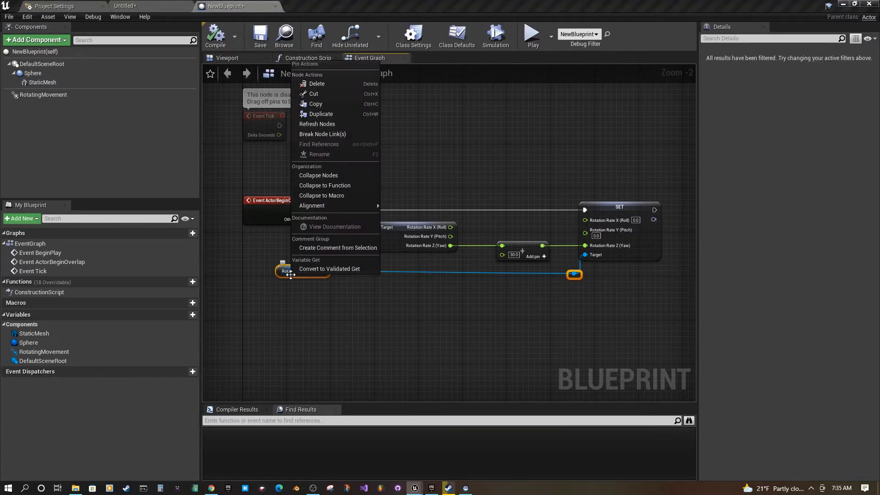
pyautogui.moveTo(312, 205)
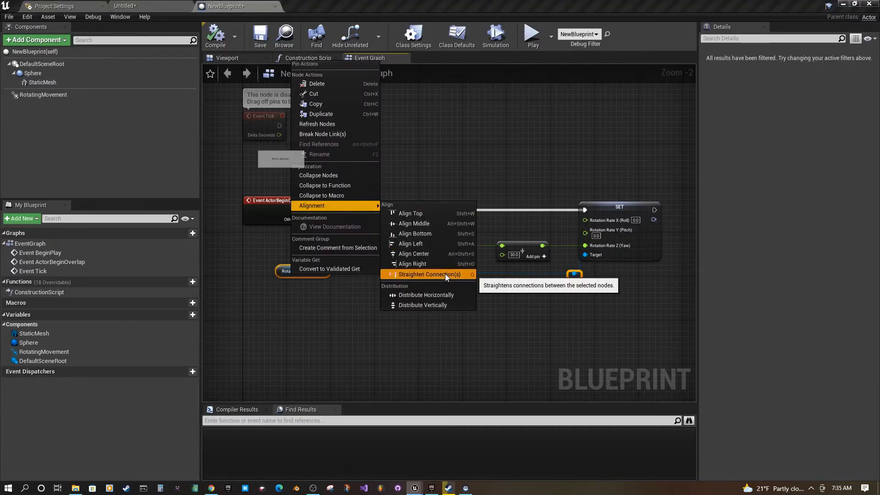
pyautogui.click(429, 274)
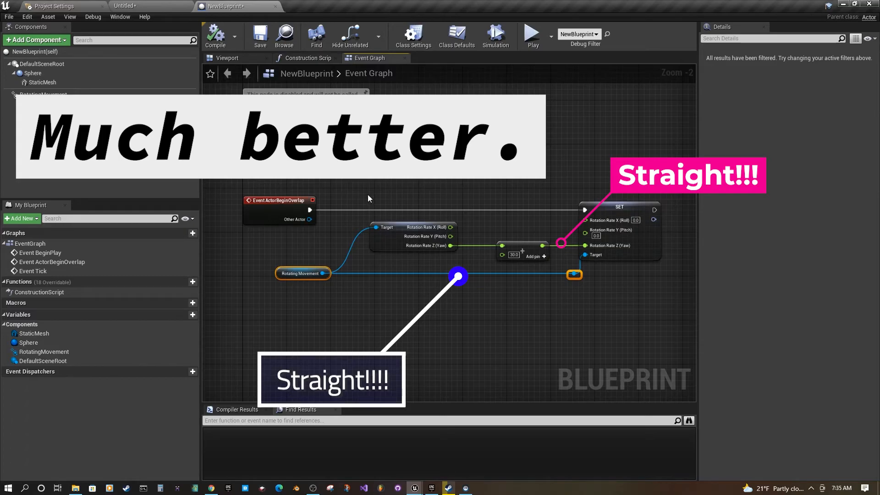